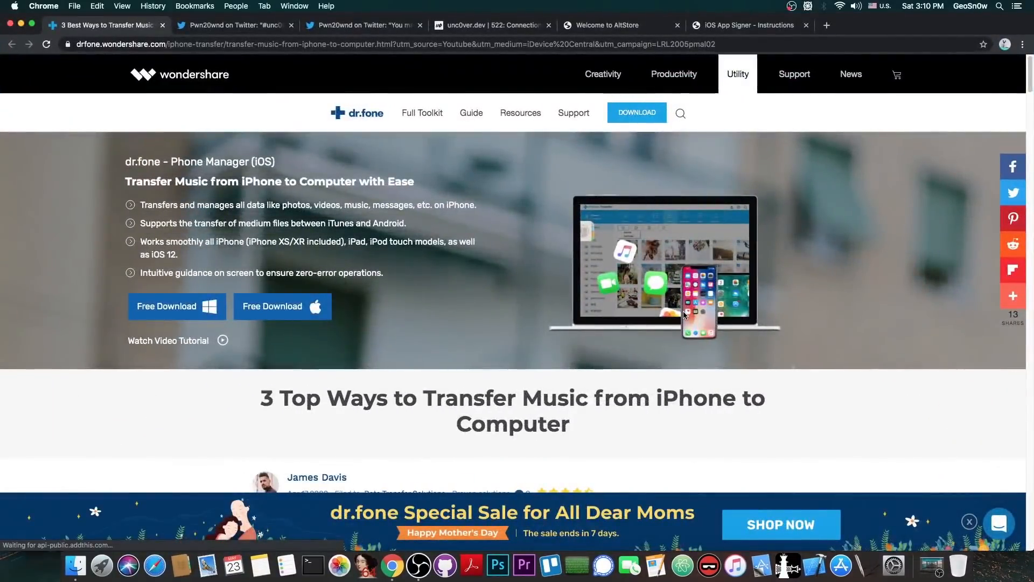
mouse_move(286, 220)
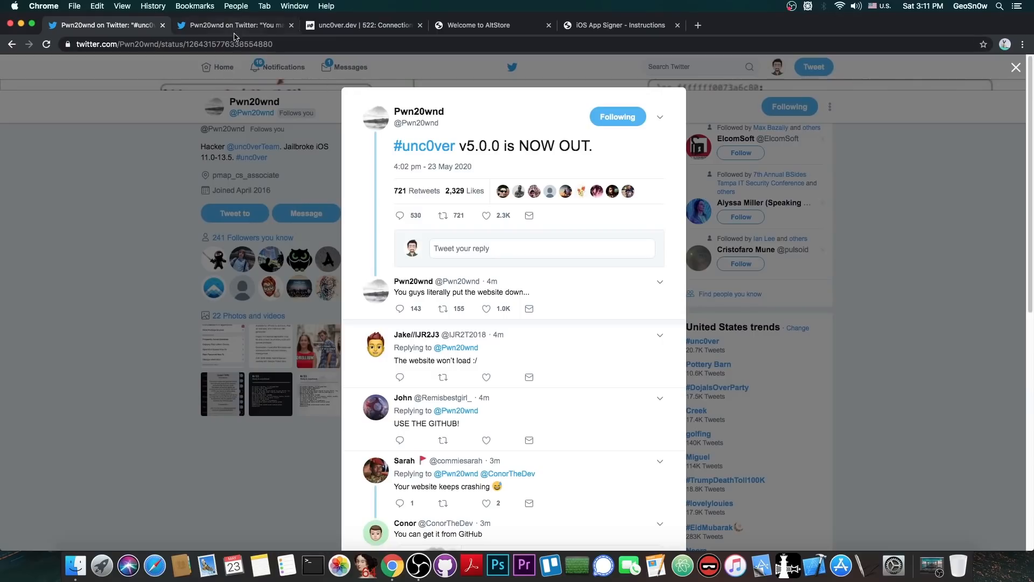
Step: Check Pwn20wnd's GitHub-download tweet, the unc0ver.dev Error 522 page, then switch to the AltStore welcome page
left_click(234, 25)
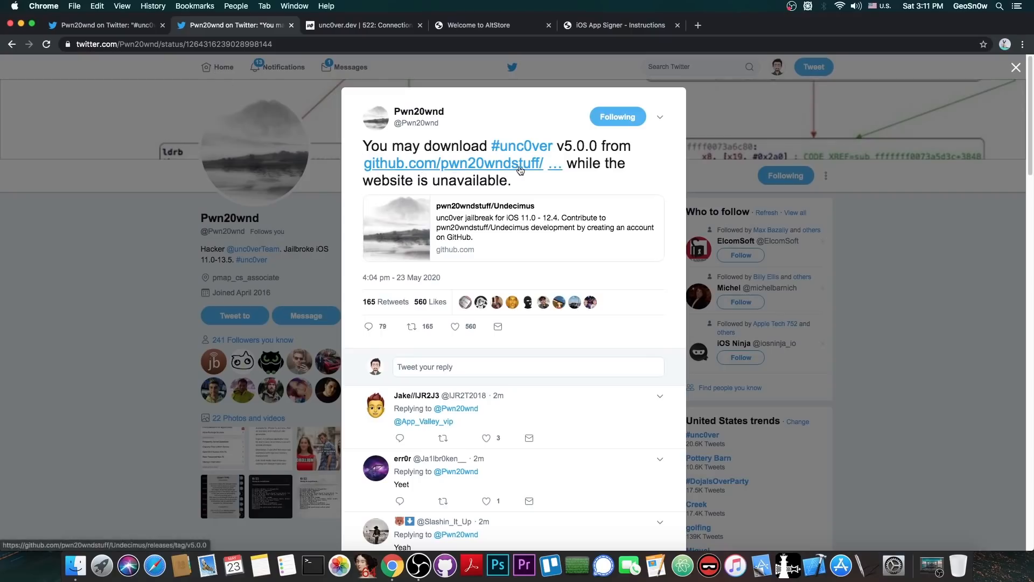
left_click(364, 25)
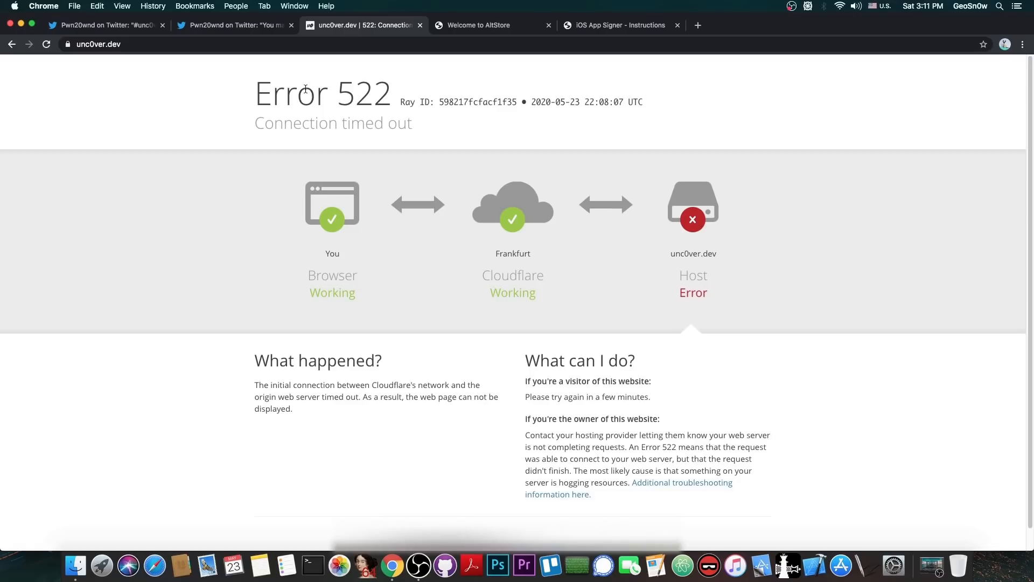
left_click(232, 25)
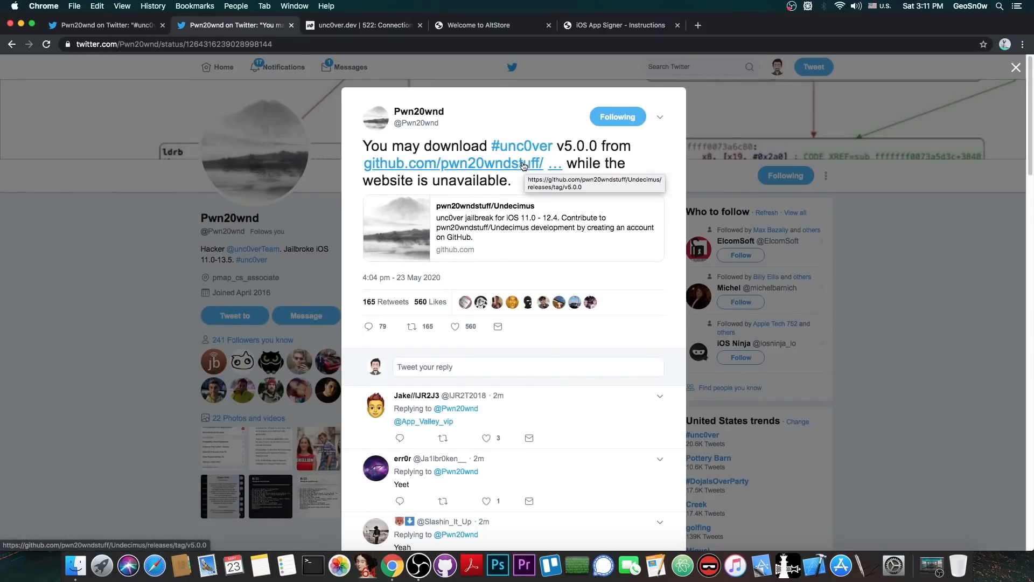
left_click(482, 25)
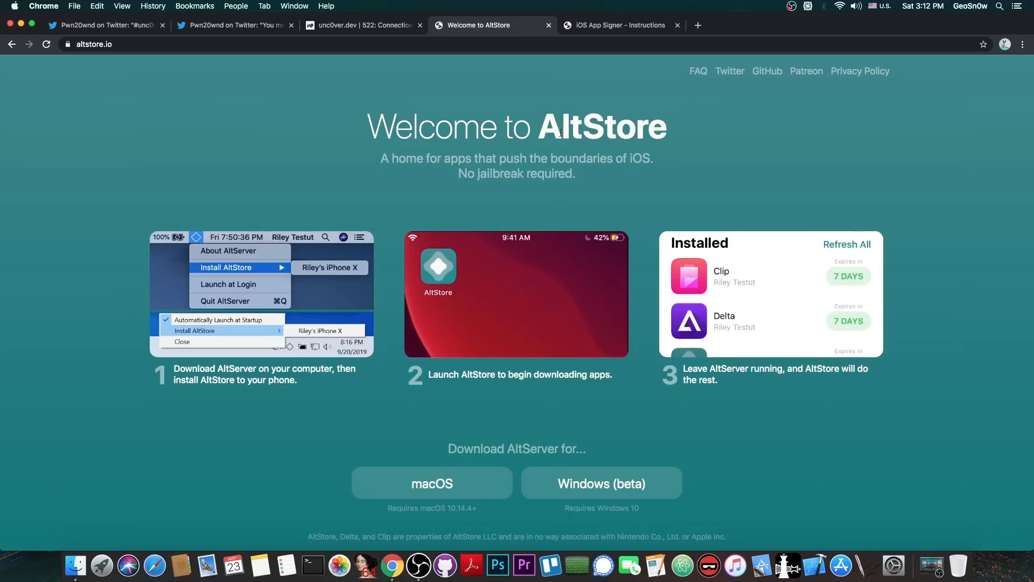
Step: Hide Chrome so the desktop with unc0ver-v5.0.0.ipa is visible
left_click(619, 26)
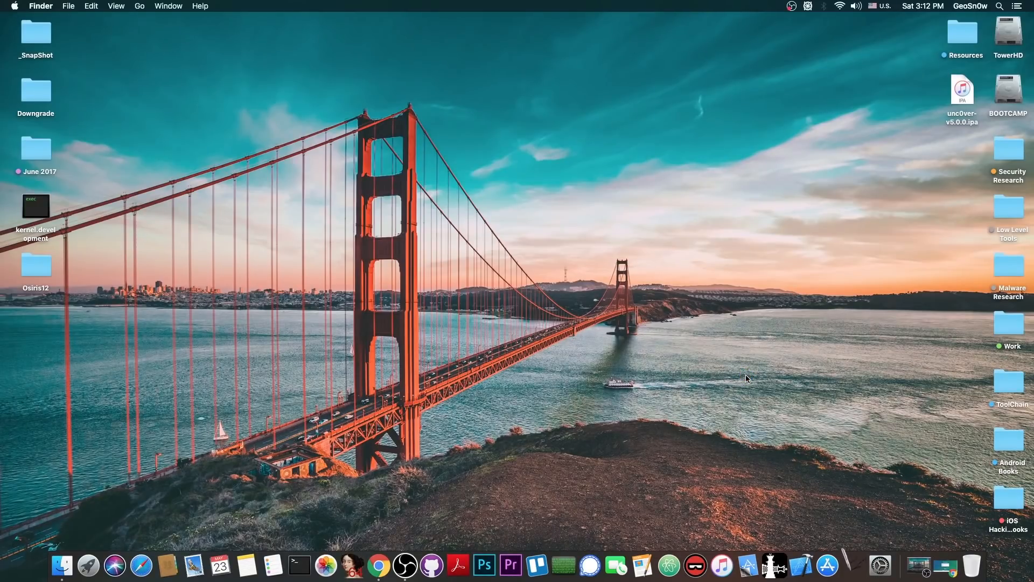
mouse_move(824, 447)
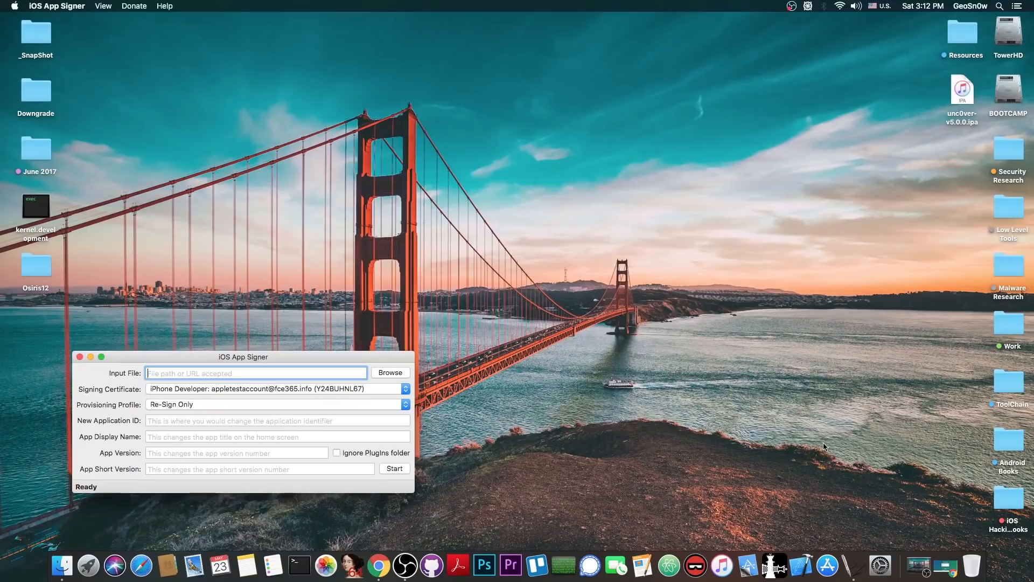
Step: Centre the signer window, load unc0ver-v5.0.0.ipa as input, and keep the Re-Sign Only provisioning profile
left_click_drag(244, 356, 397, 252)
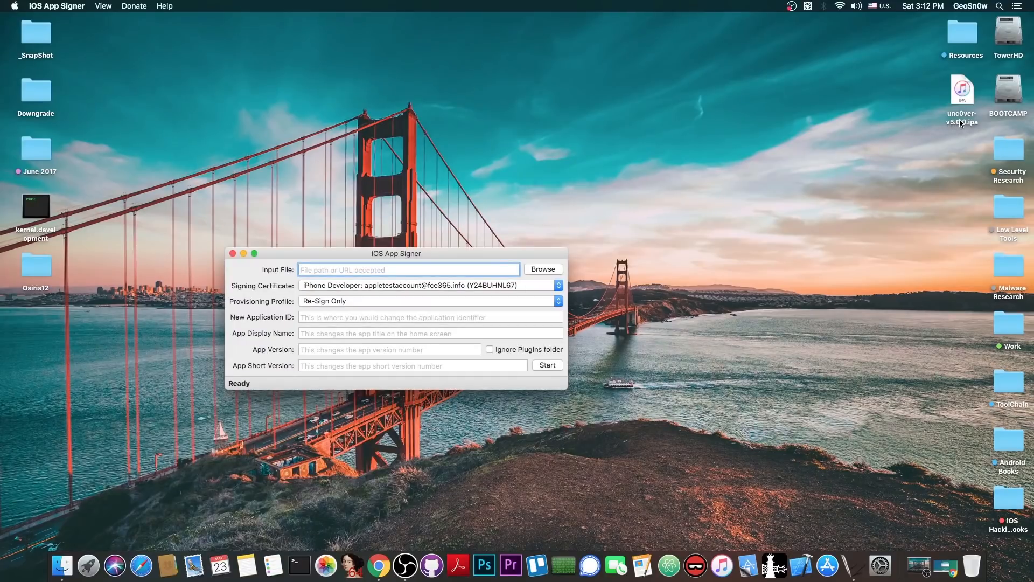
left_click_drag(962, 89, 409, 269)
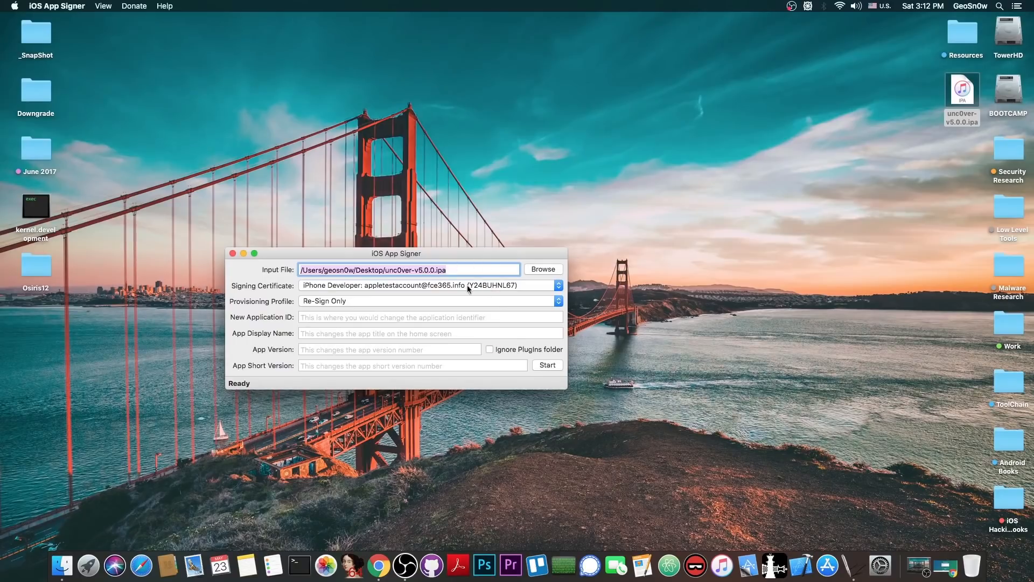
left_click(429, 301)
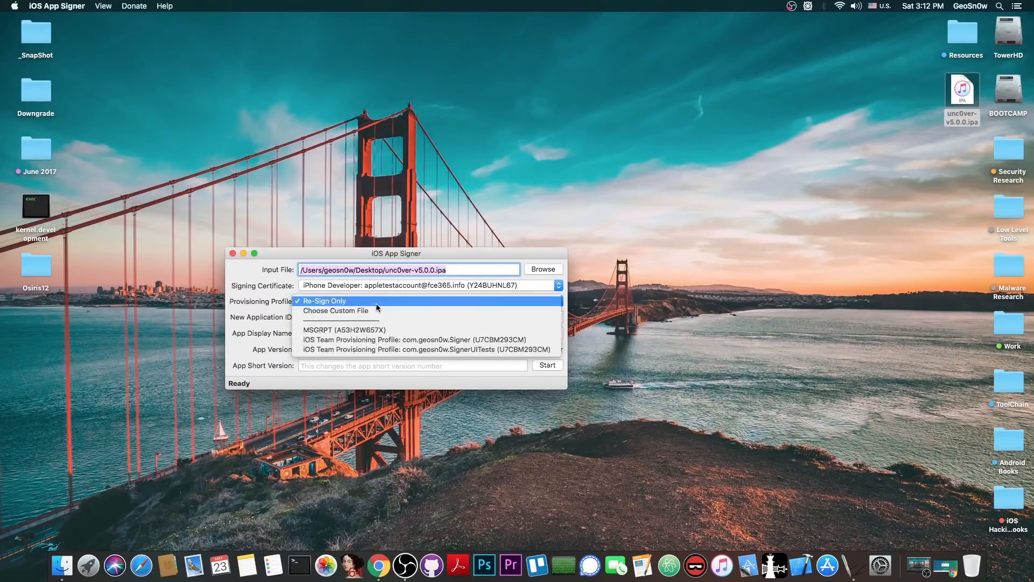
left_click(414, 339)
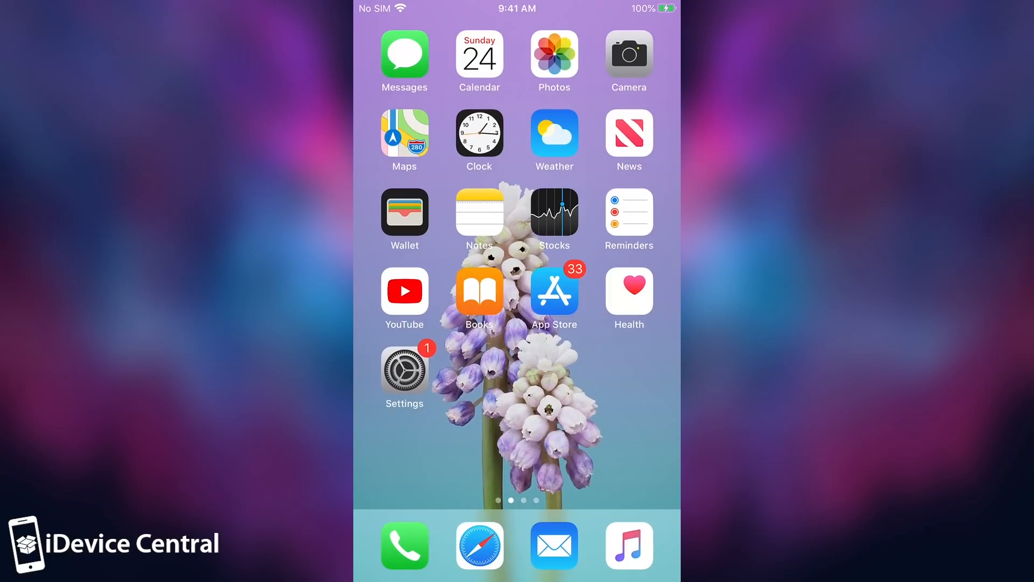
Step: Launch unc0ver, dismiss the Untrusted Developer alert, and trust its developer in Device Management
scroll("left", 3)
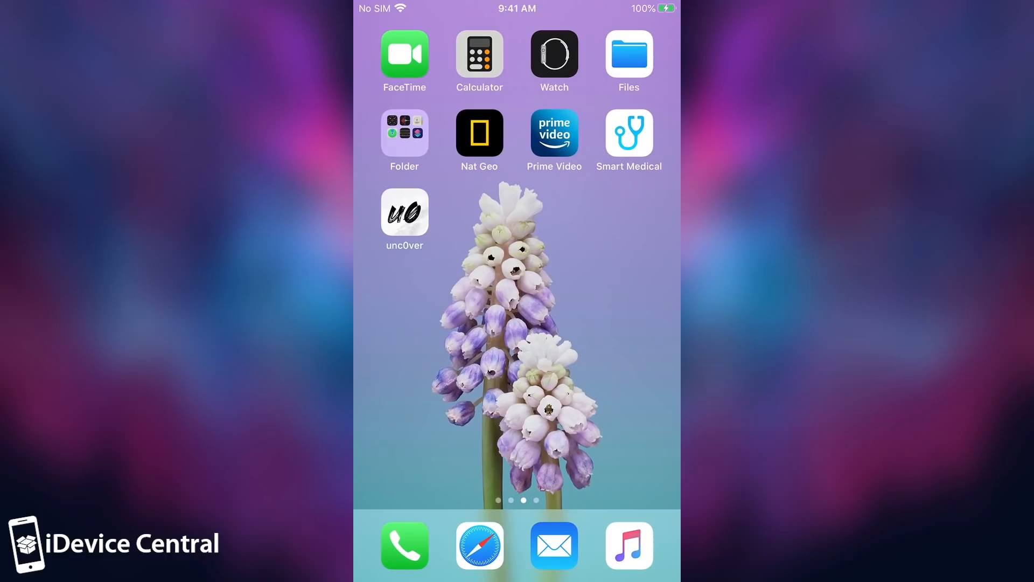
left_click(405, 212)
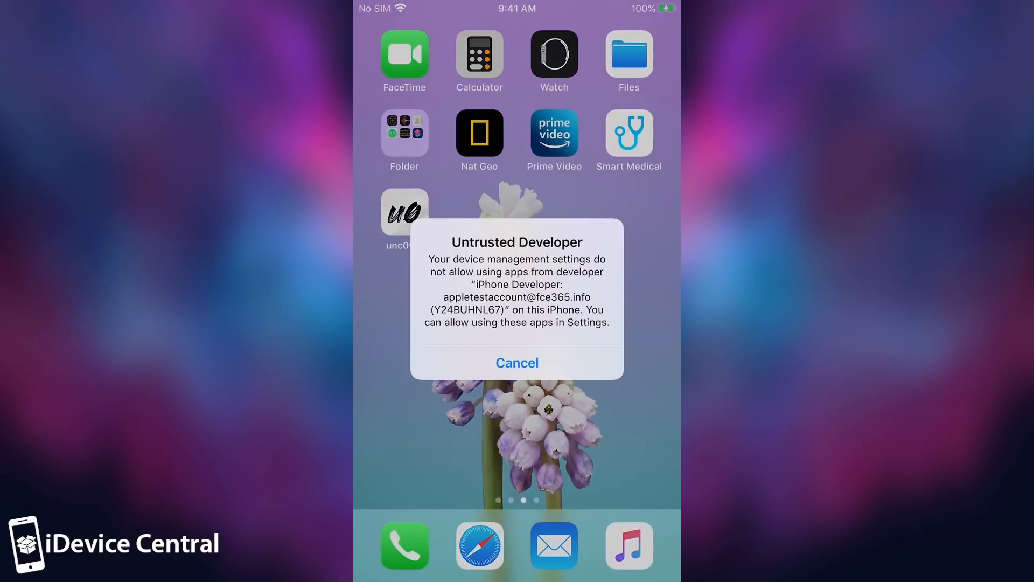
left_click(517, 362)
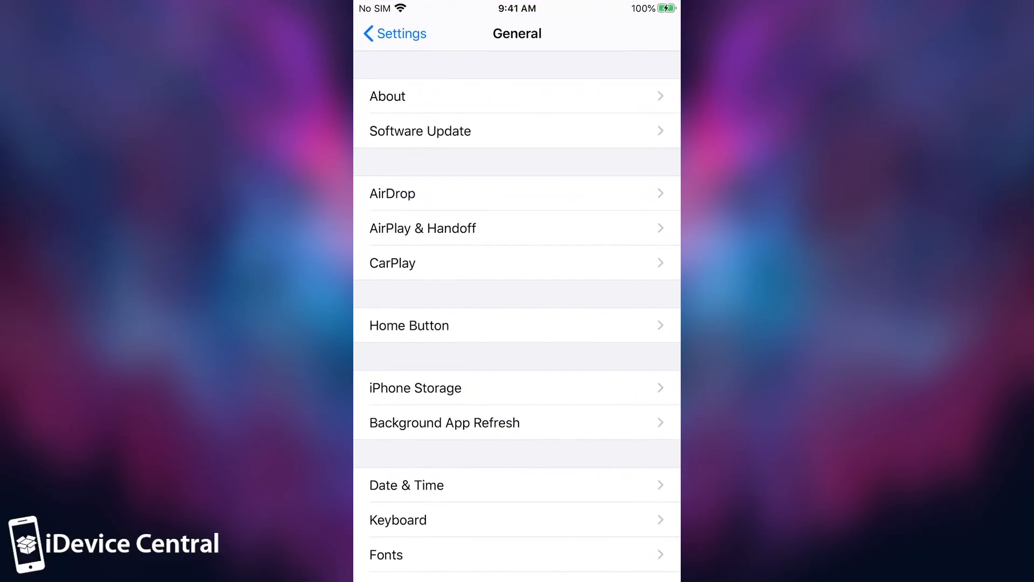
scroll("down", 3)
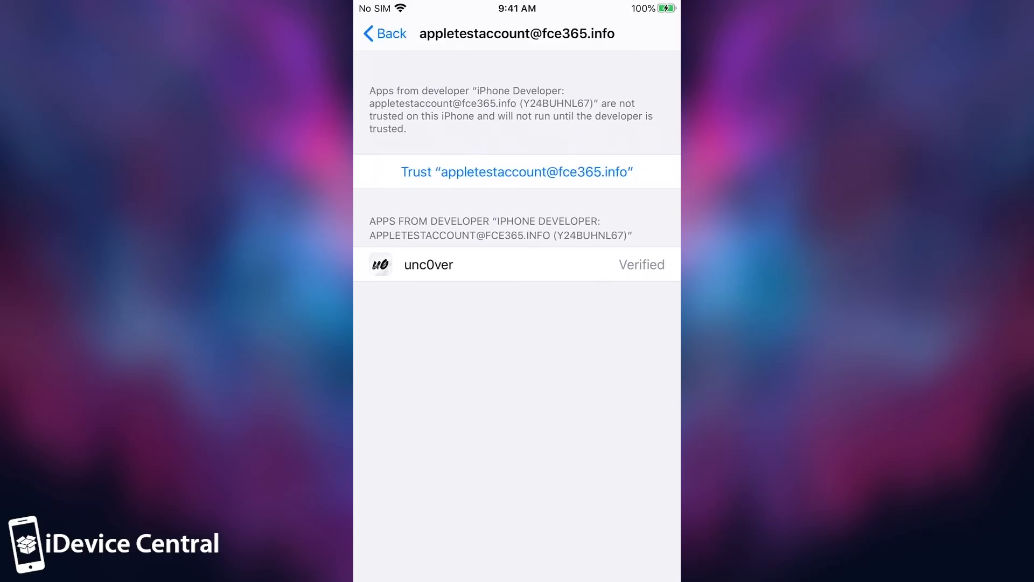
left_click(517, 171)
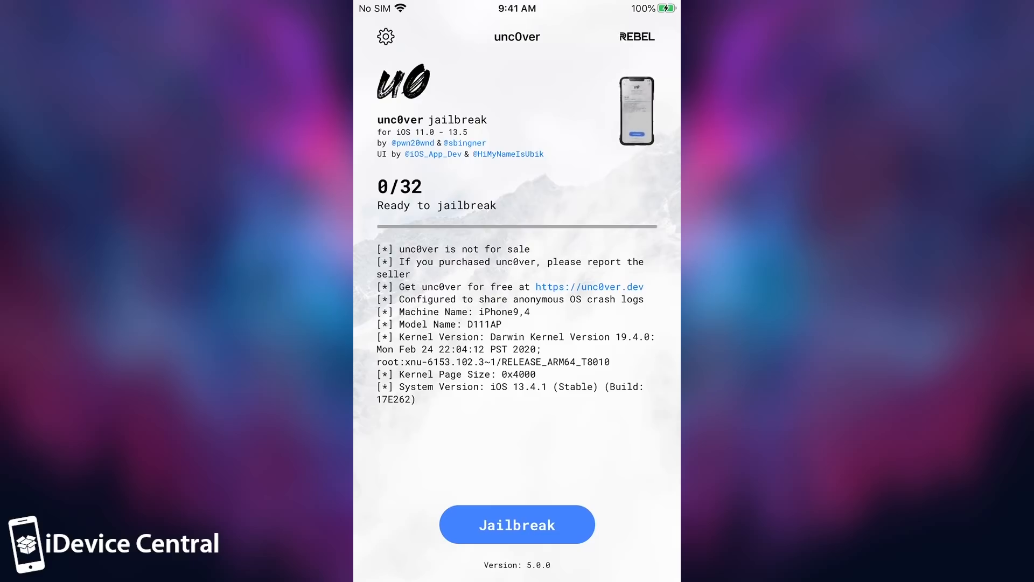
Step: Review unc0ver's options with Load Tweaks and Disable Auto Updates on, then return to the home screen
left_click(386, 36)
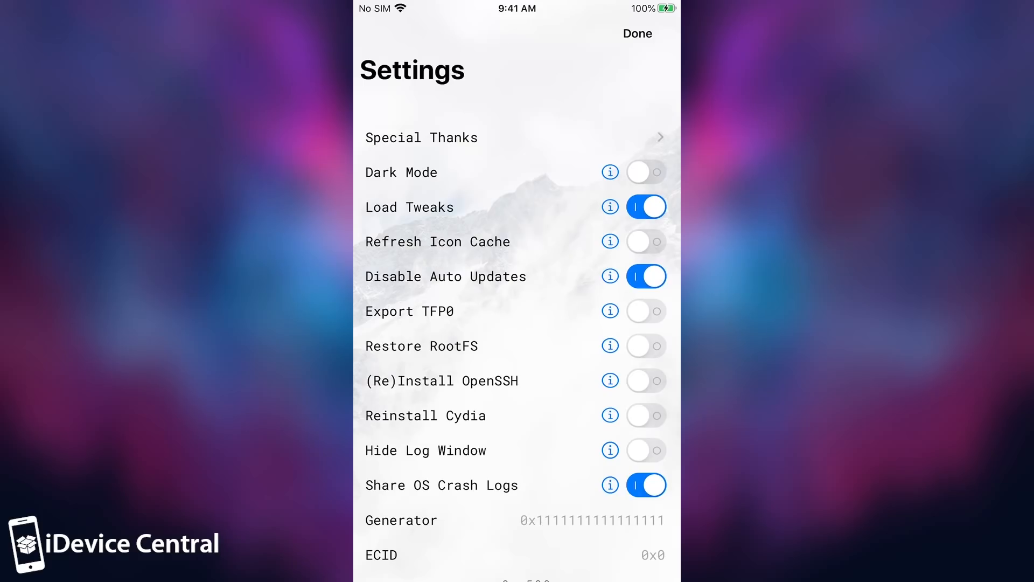
left_click(635, 33)
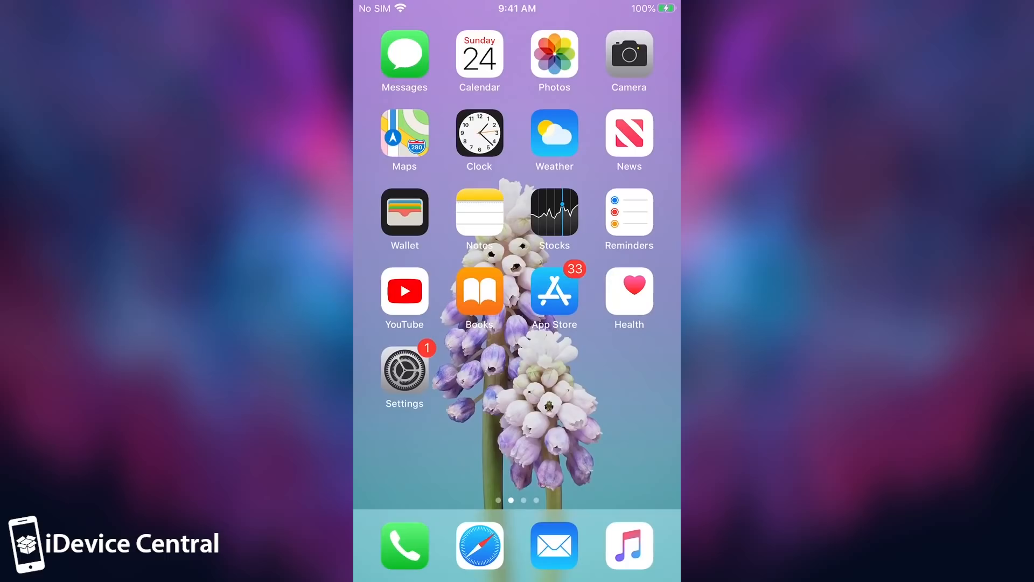
scroll("left", 3)
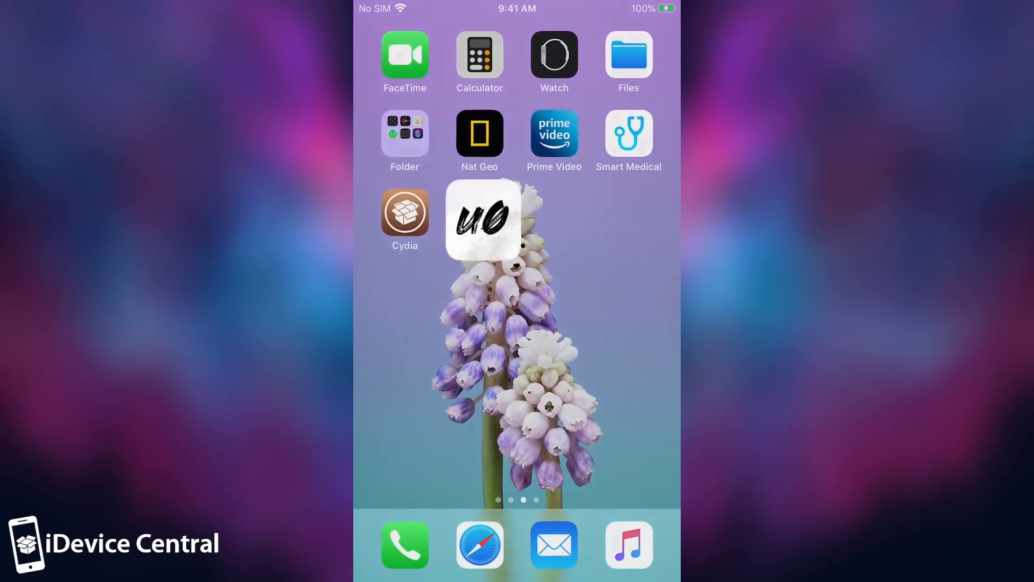
left_click(483, 220)
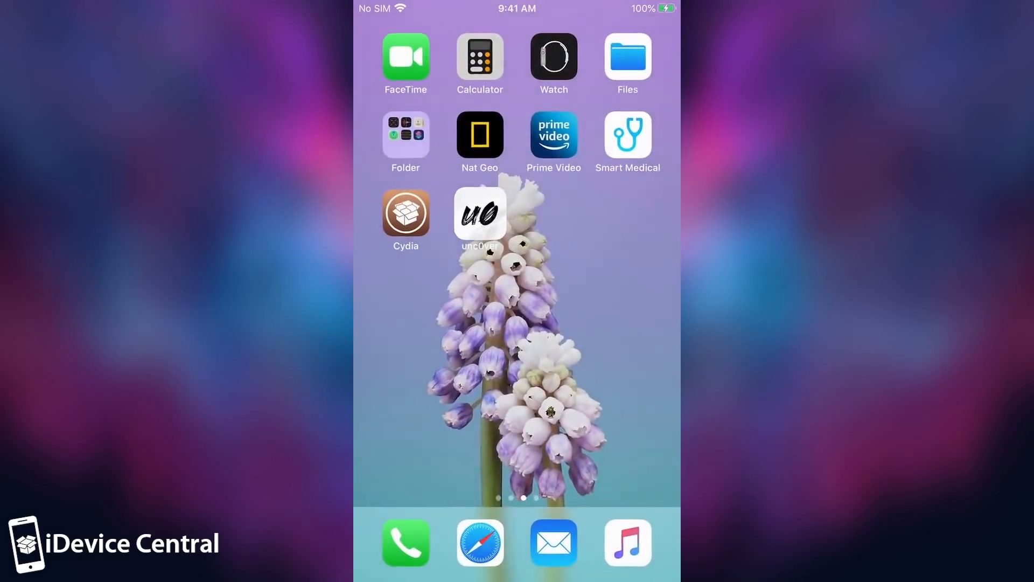
left_click(479, 212)
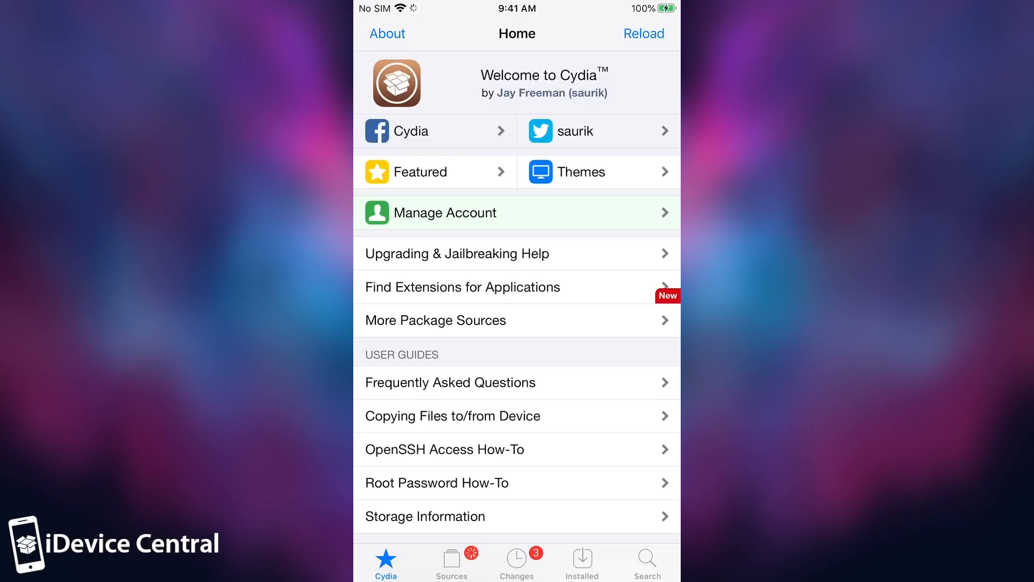
left_click(517, 562)
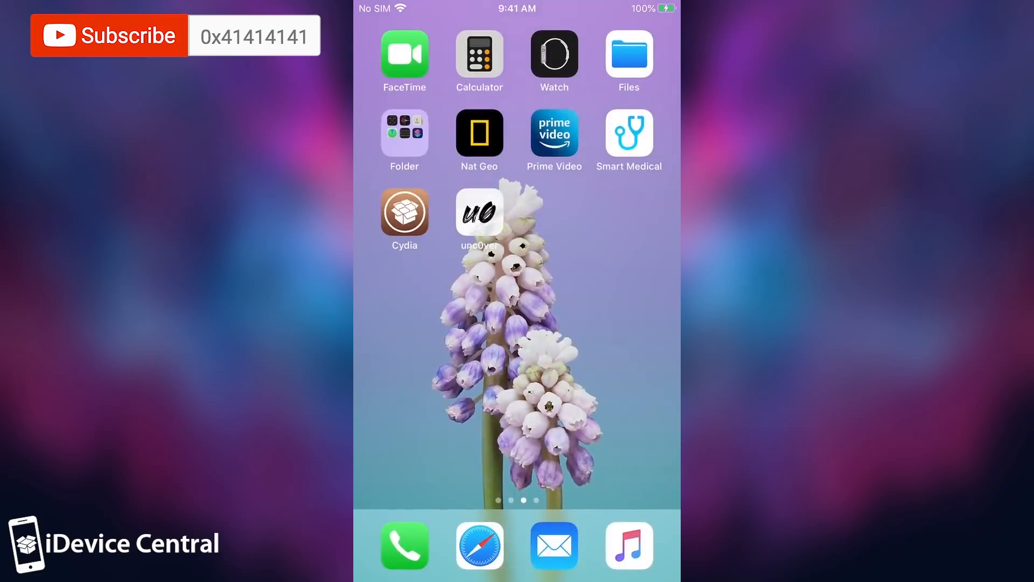
scroll("left", 3)
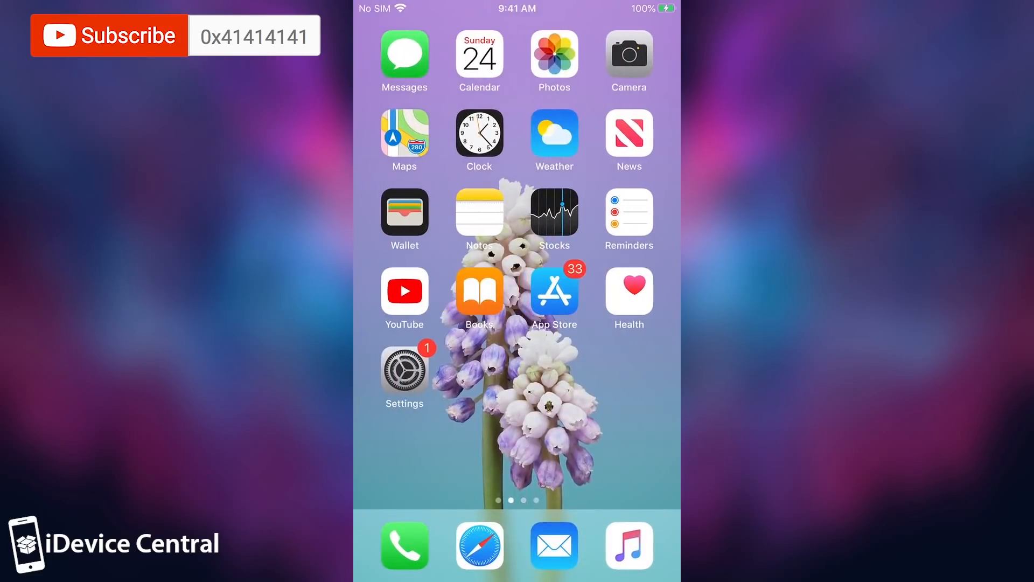